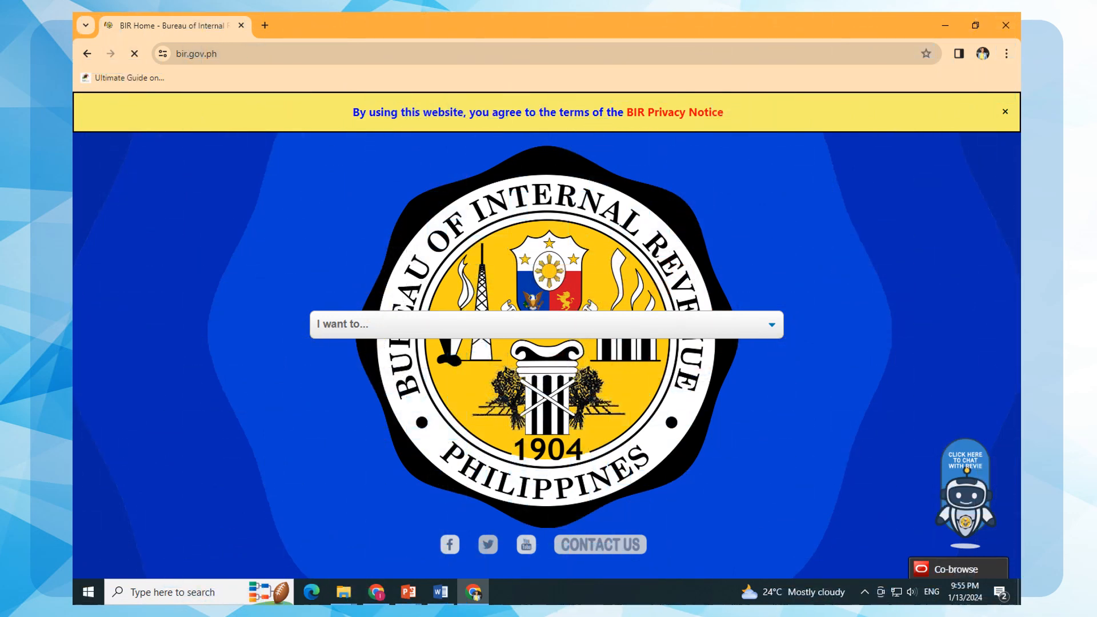
Reach the BIR eServices page via the 'I want to... Use BIR eServices' choice.
left_click(544, 324)
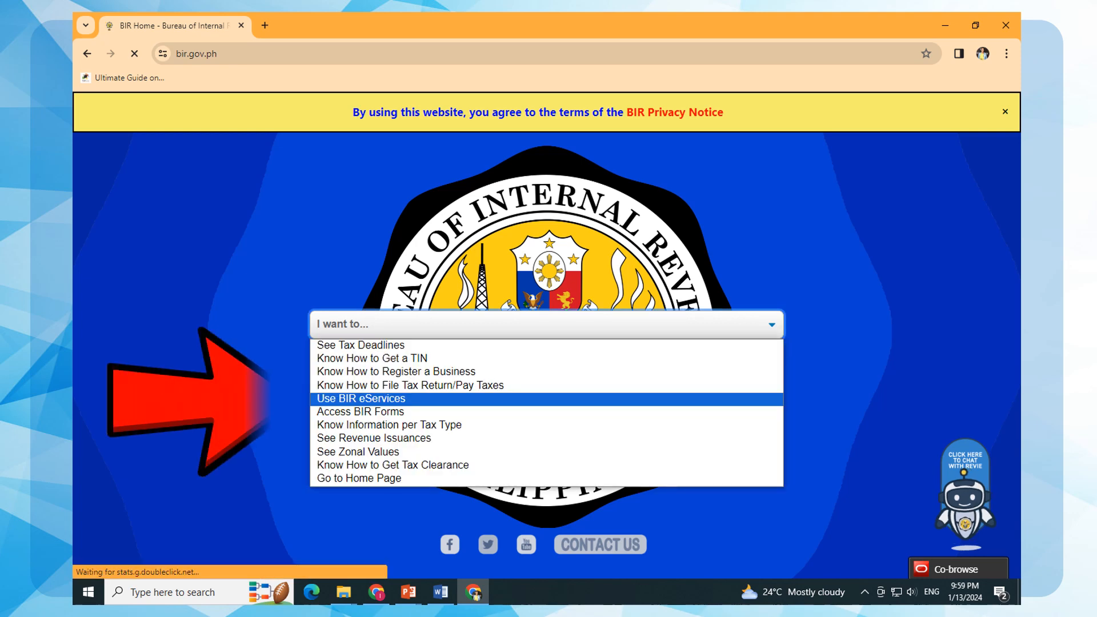
left_click(361, 398)
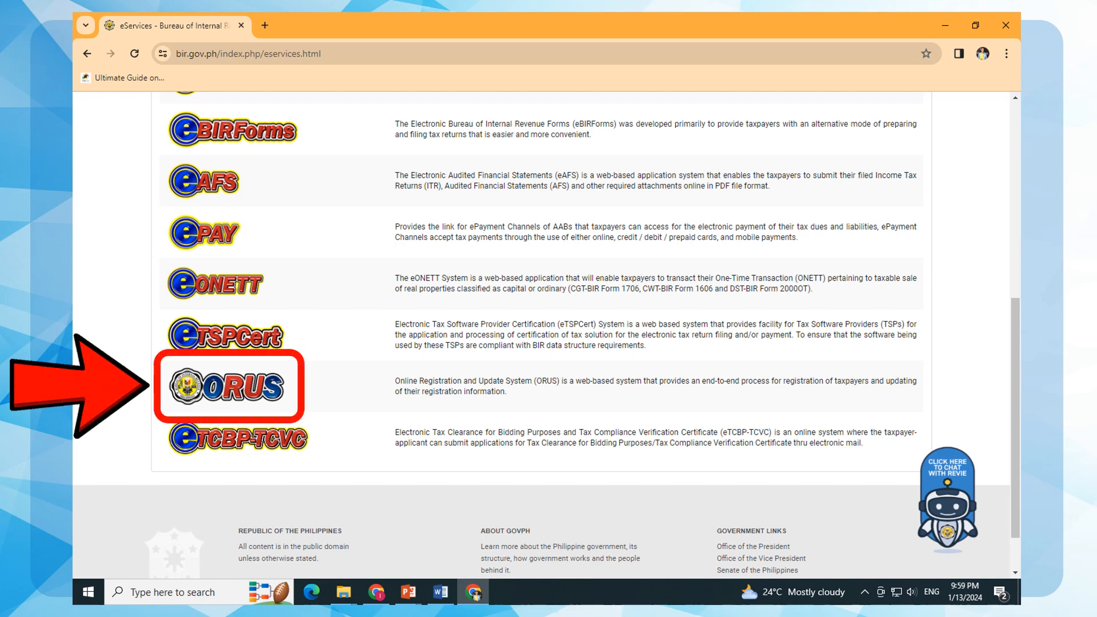
Enter ORUS and choose New Registration as an individual taxpayer.
left_click(228, 387)
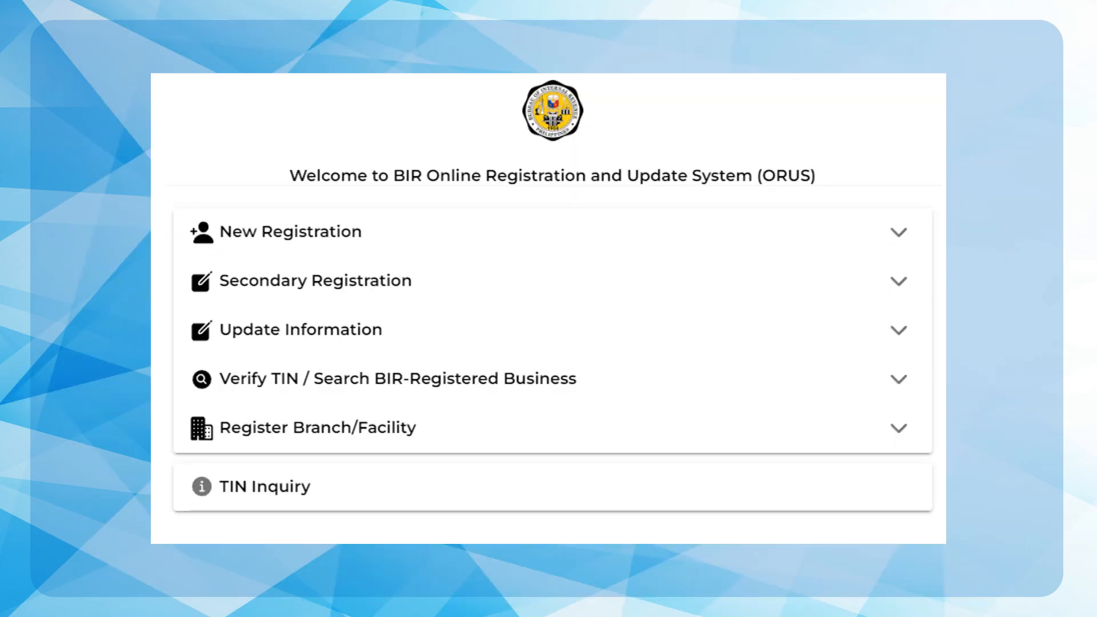
left_click(290, 230)
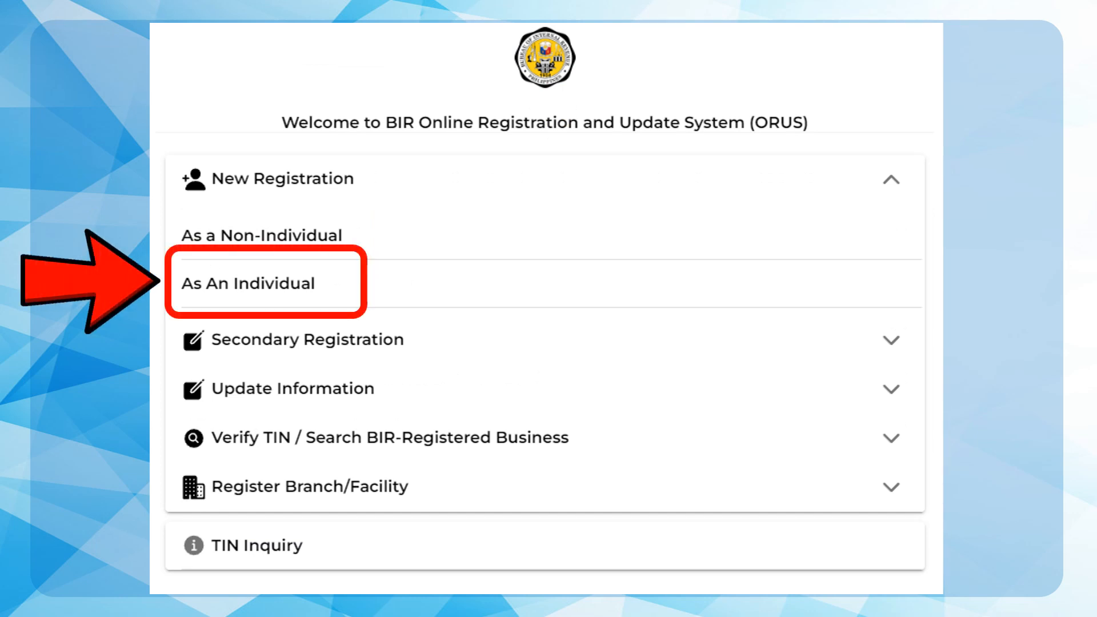
left_click(248, 283)
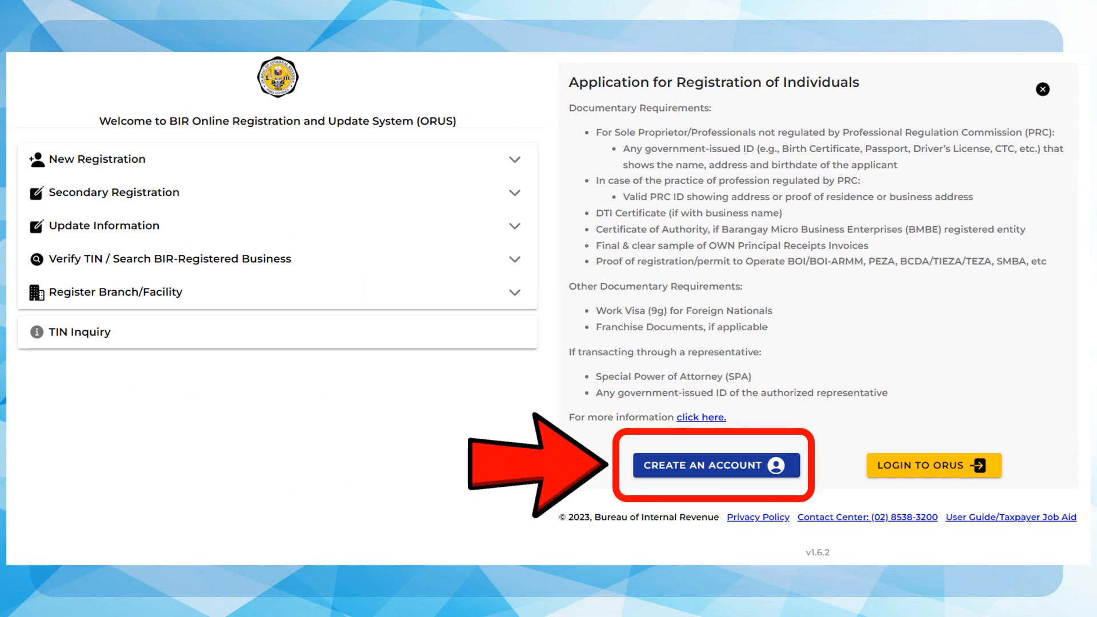
Start a new ORUS account and agree to its terms and conditions.
left_click(715, 466)
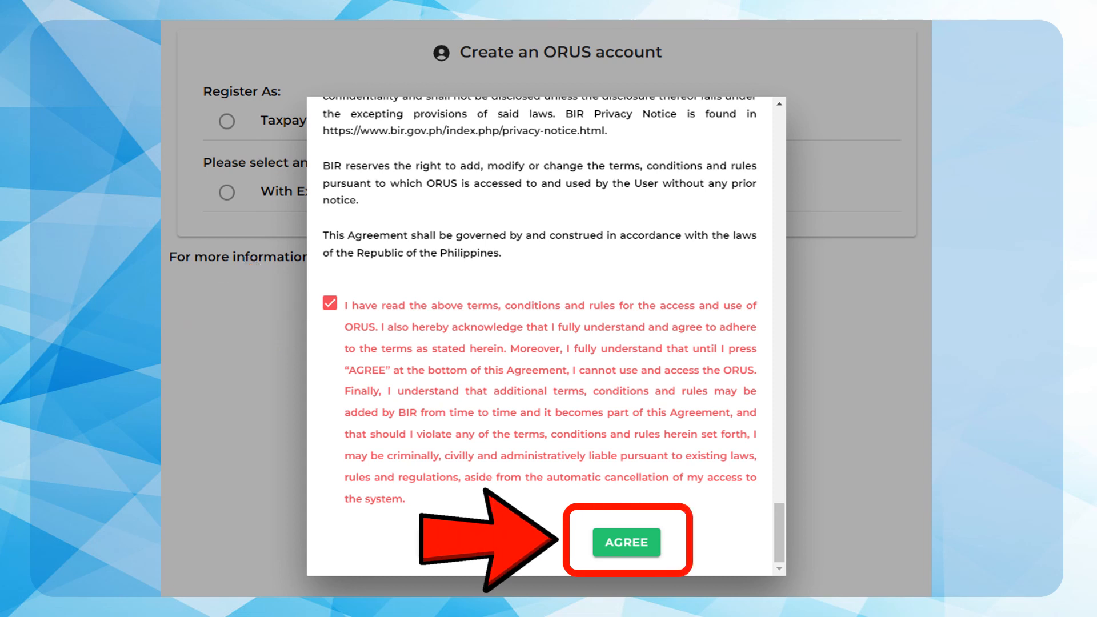
left_click(627, 542)
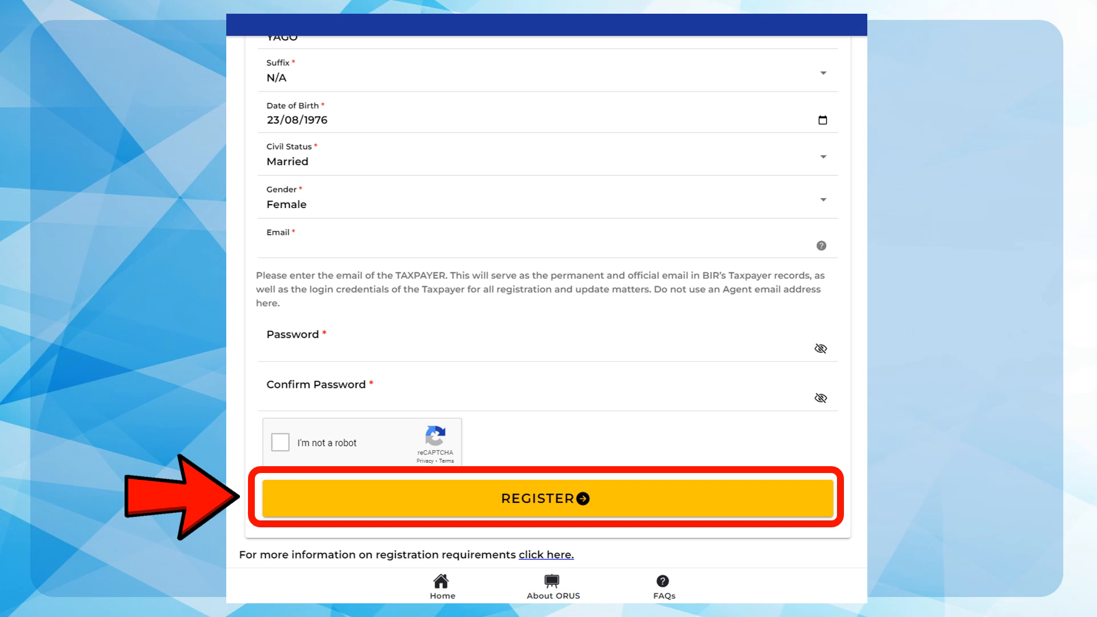
left_click(542, 499)
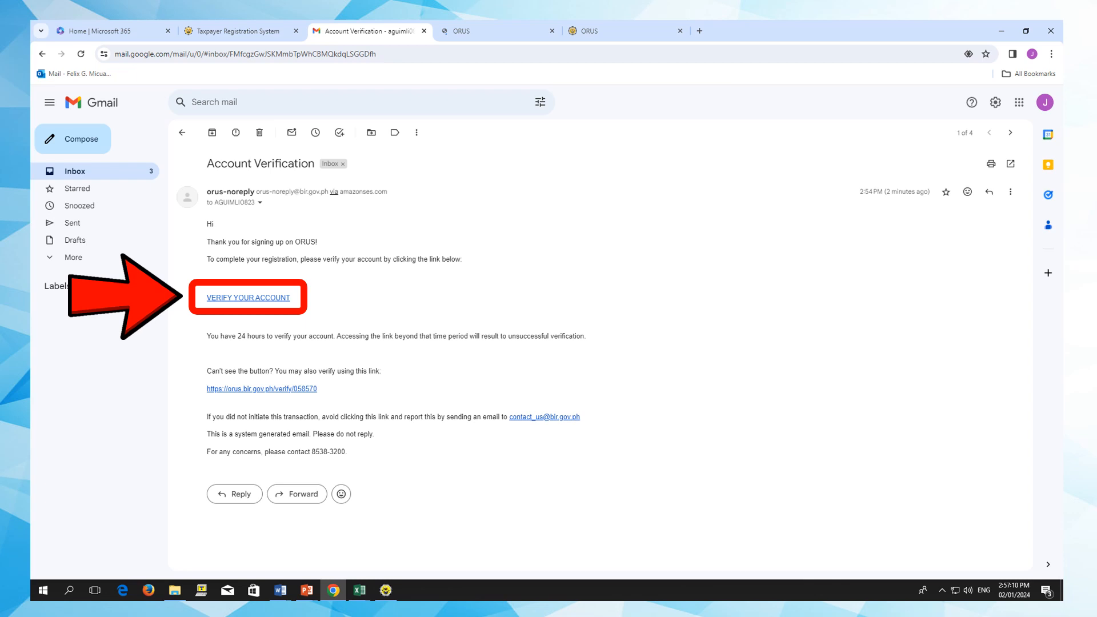
Follow the VERIFY YOUR ACCOUNT link in the Gmail Account Verification email.
left_click(248, 297)
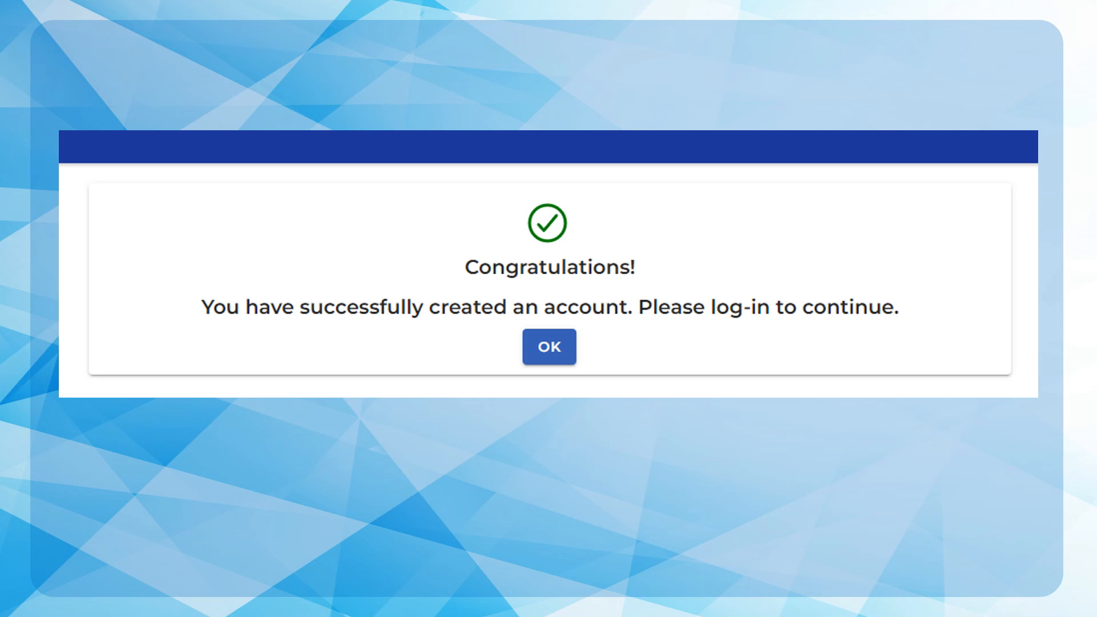